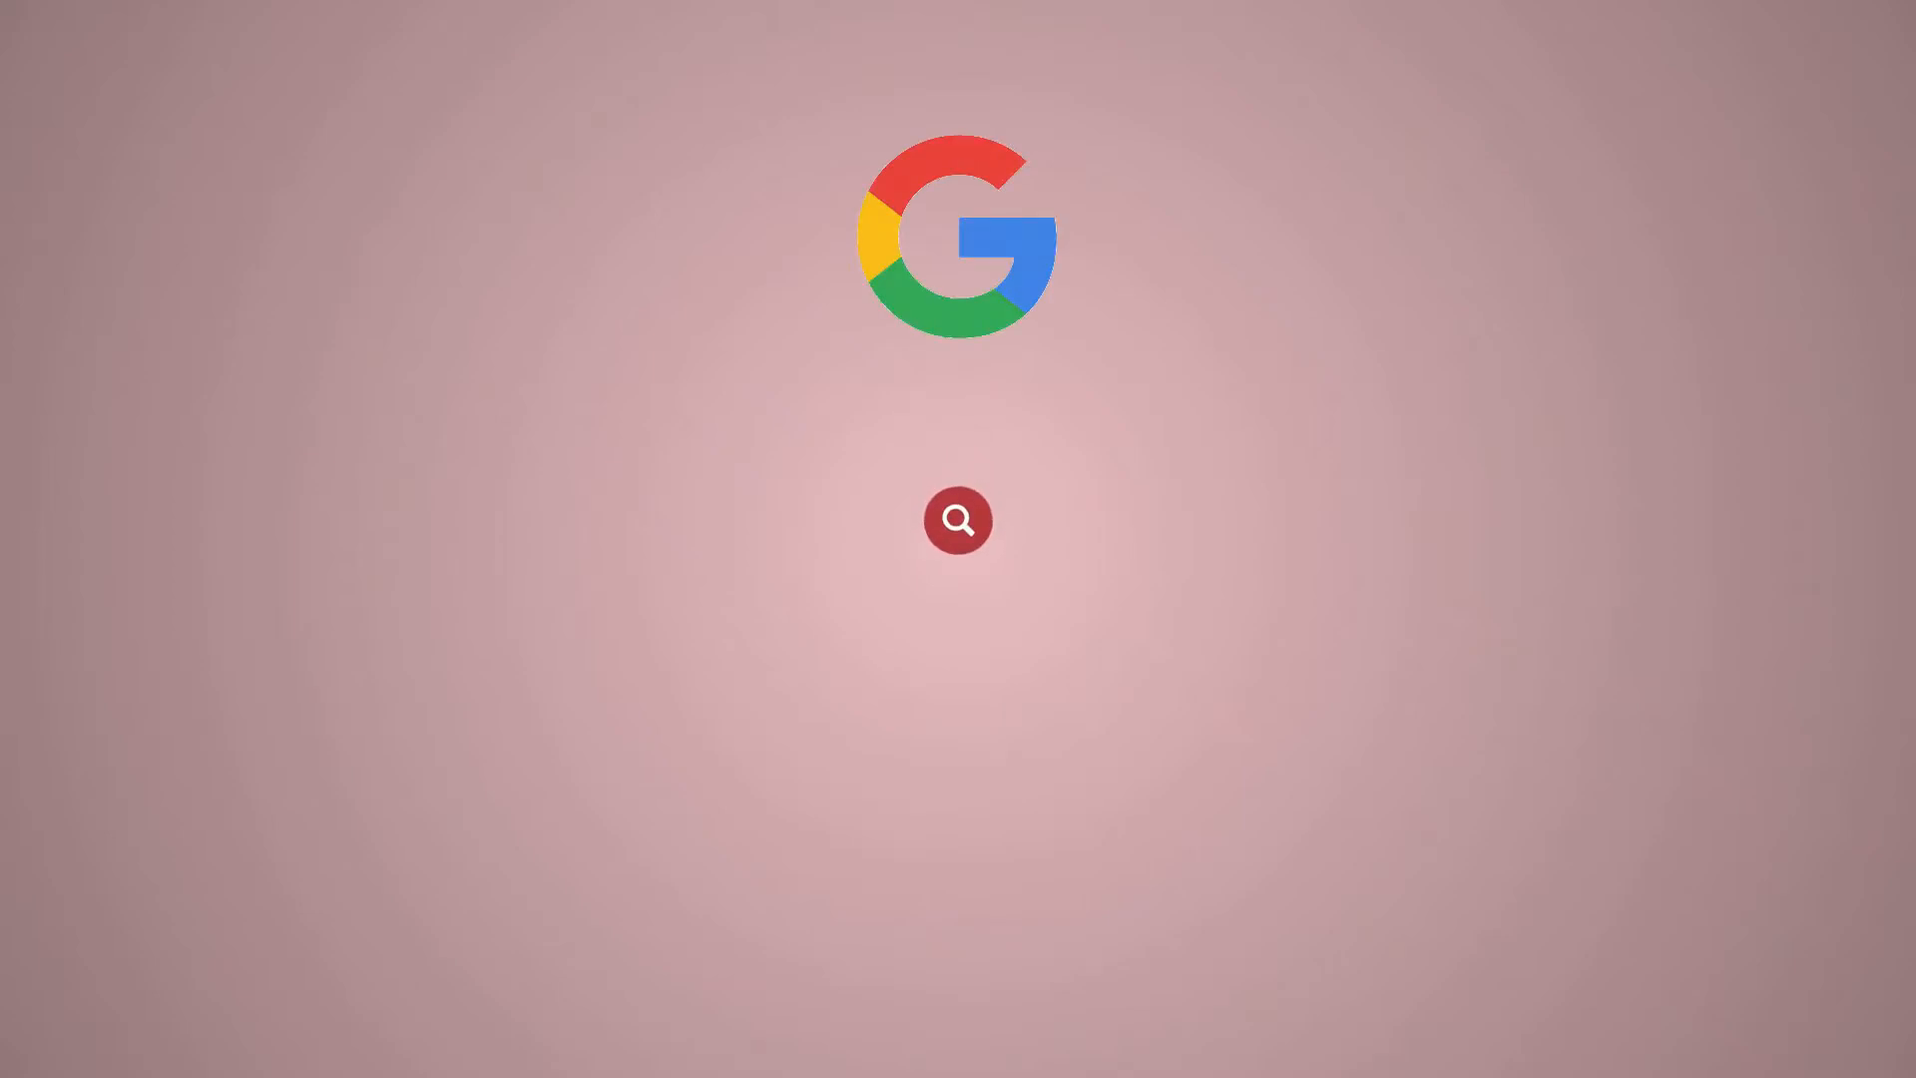
# Step: Run /scripts/install_lets_encrypt_autossl_provider in the SSH session to add the Let's Encrypt provider
pyautogui.write('Redserve')
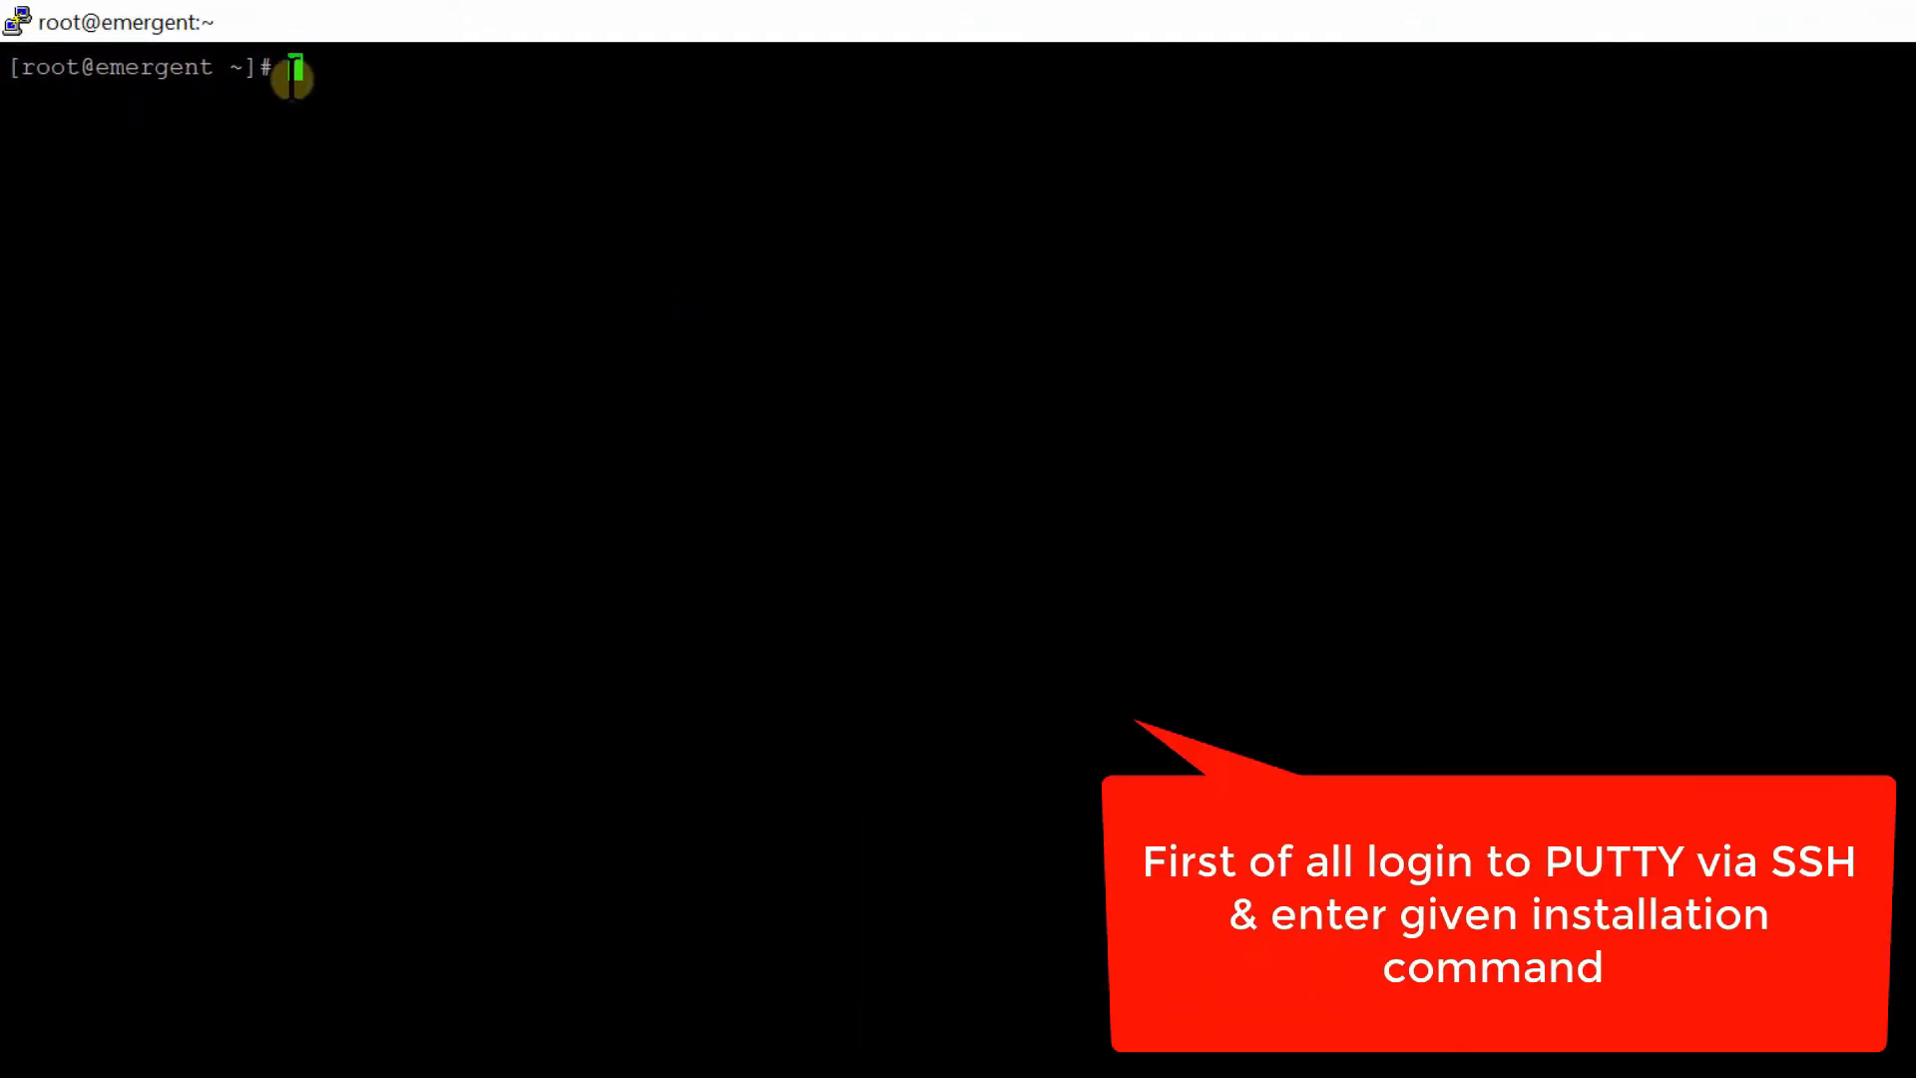
pyautogui.write('/scripts/install_lets_encrypt_autossl_provider')
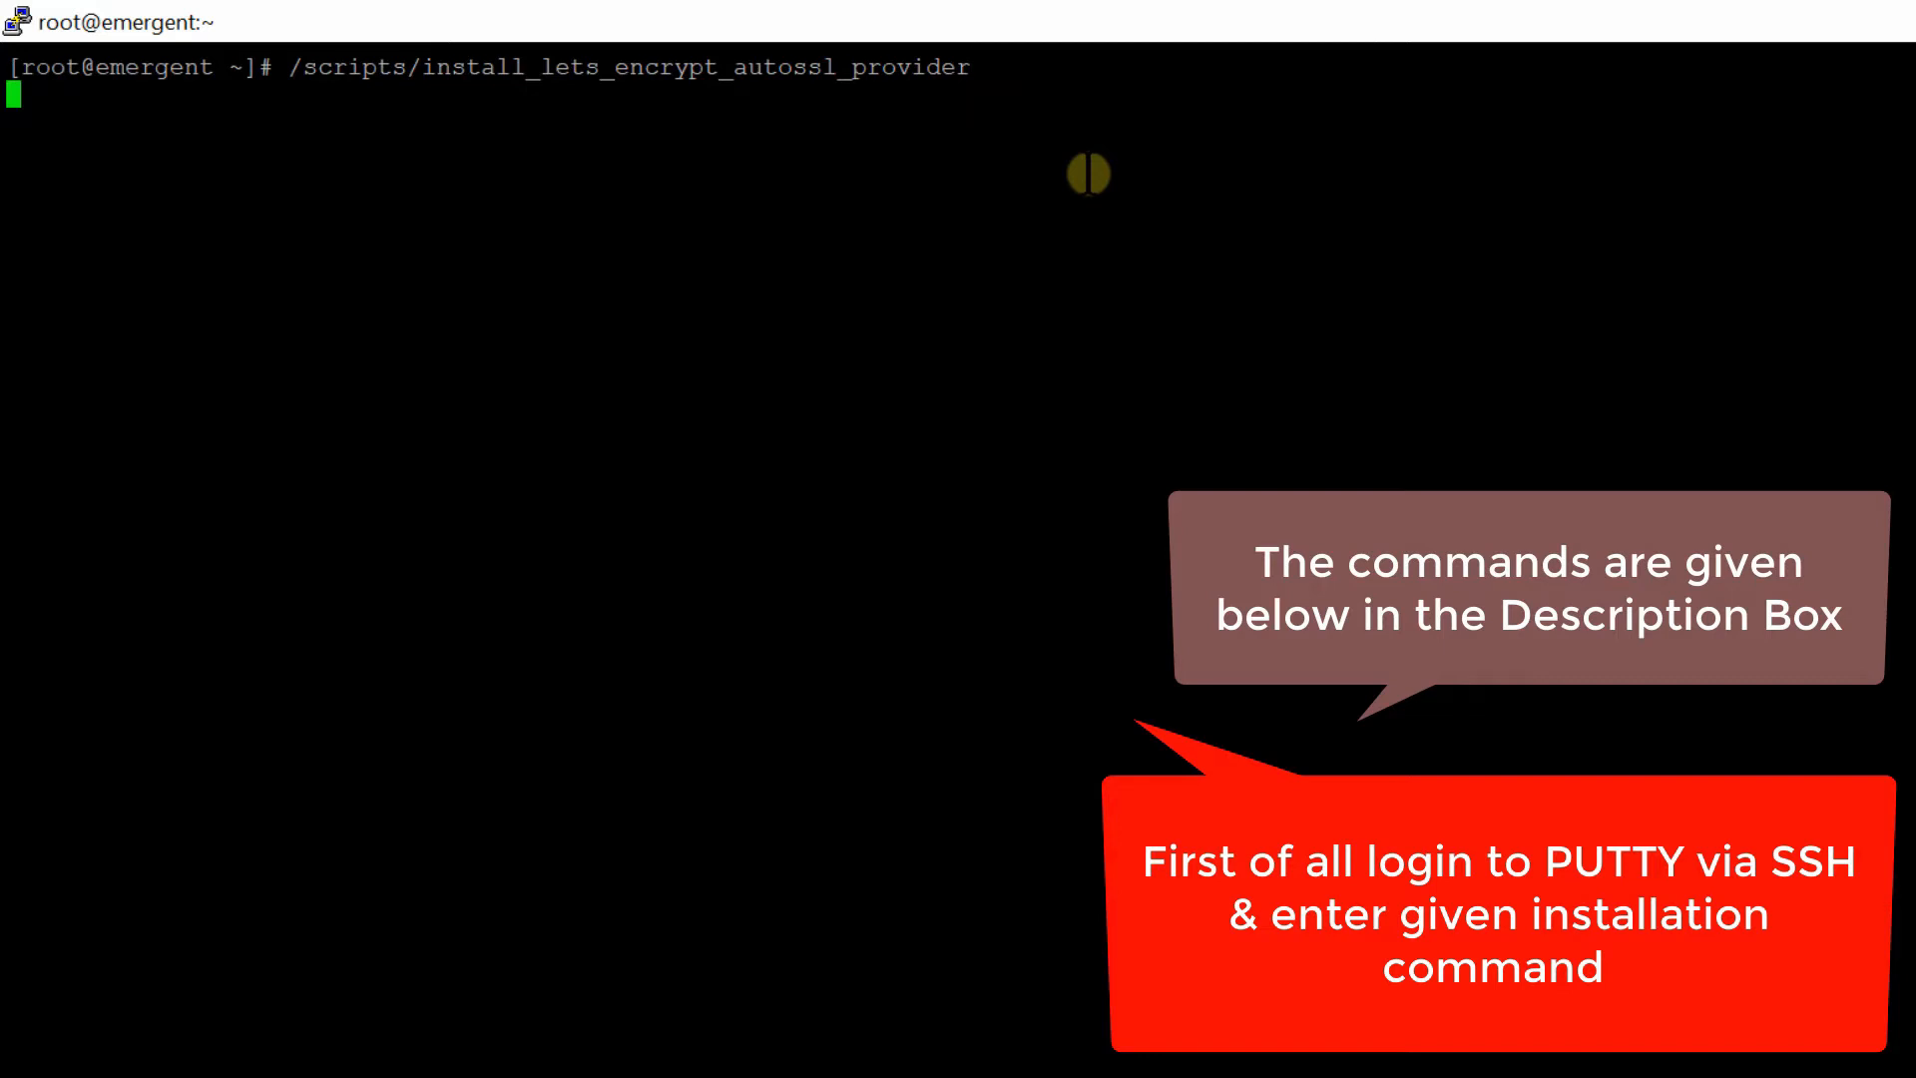
pyautogui.press('Return')
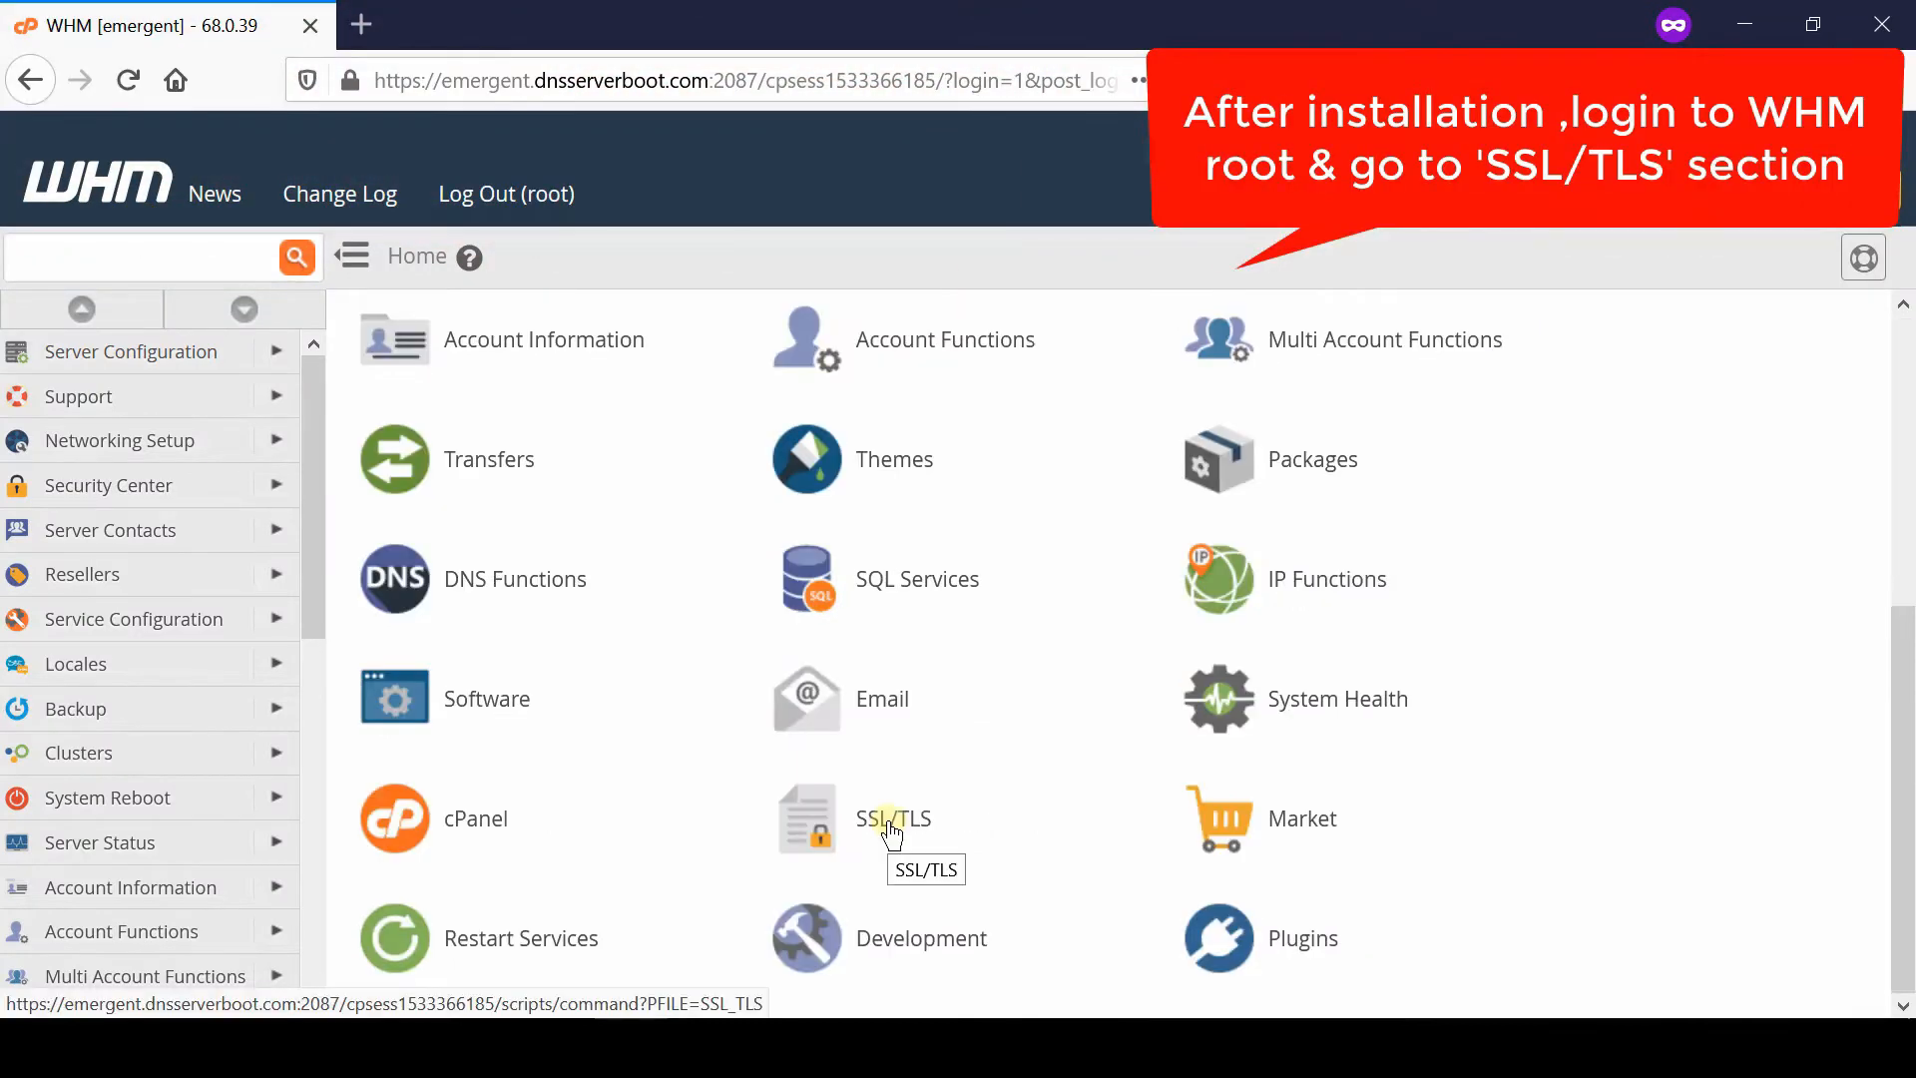
# Step: Navigate from the WHM home SSL/TLS section to the Manage AutoSSL page
pyautogui.click(894, 818)
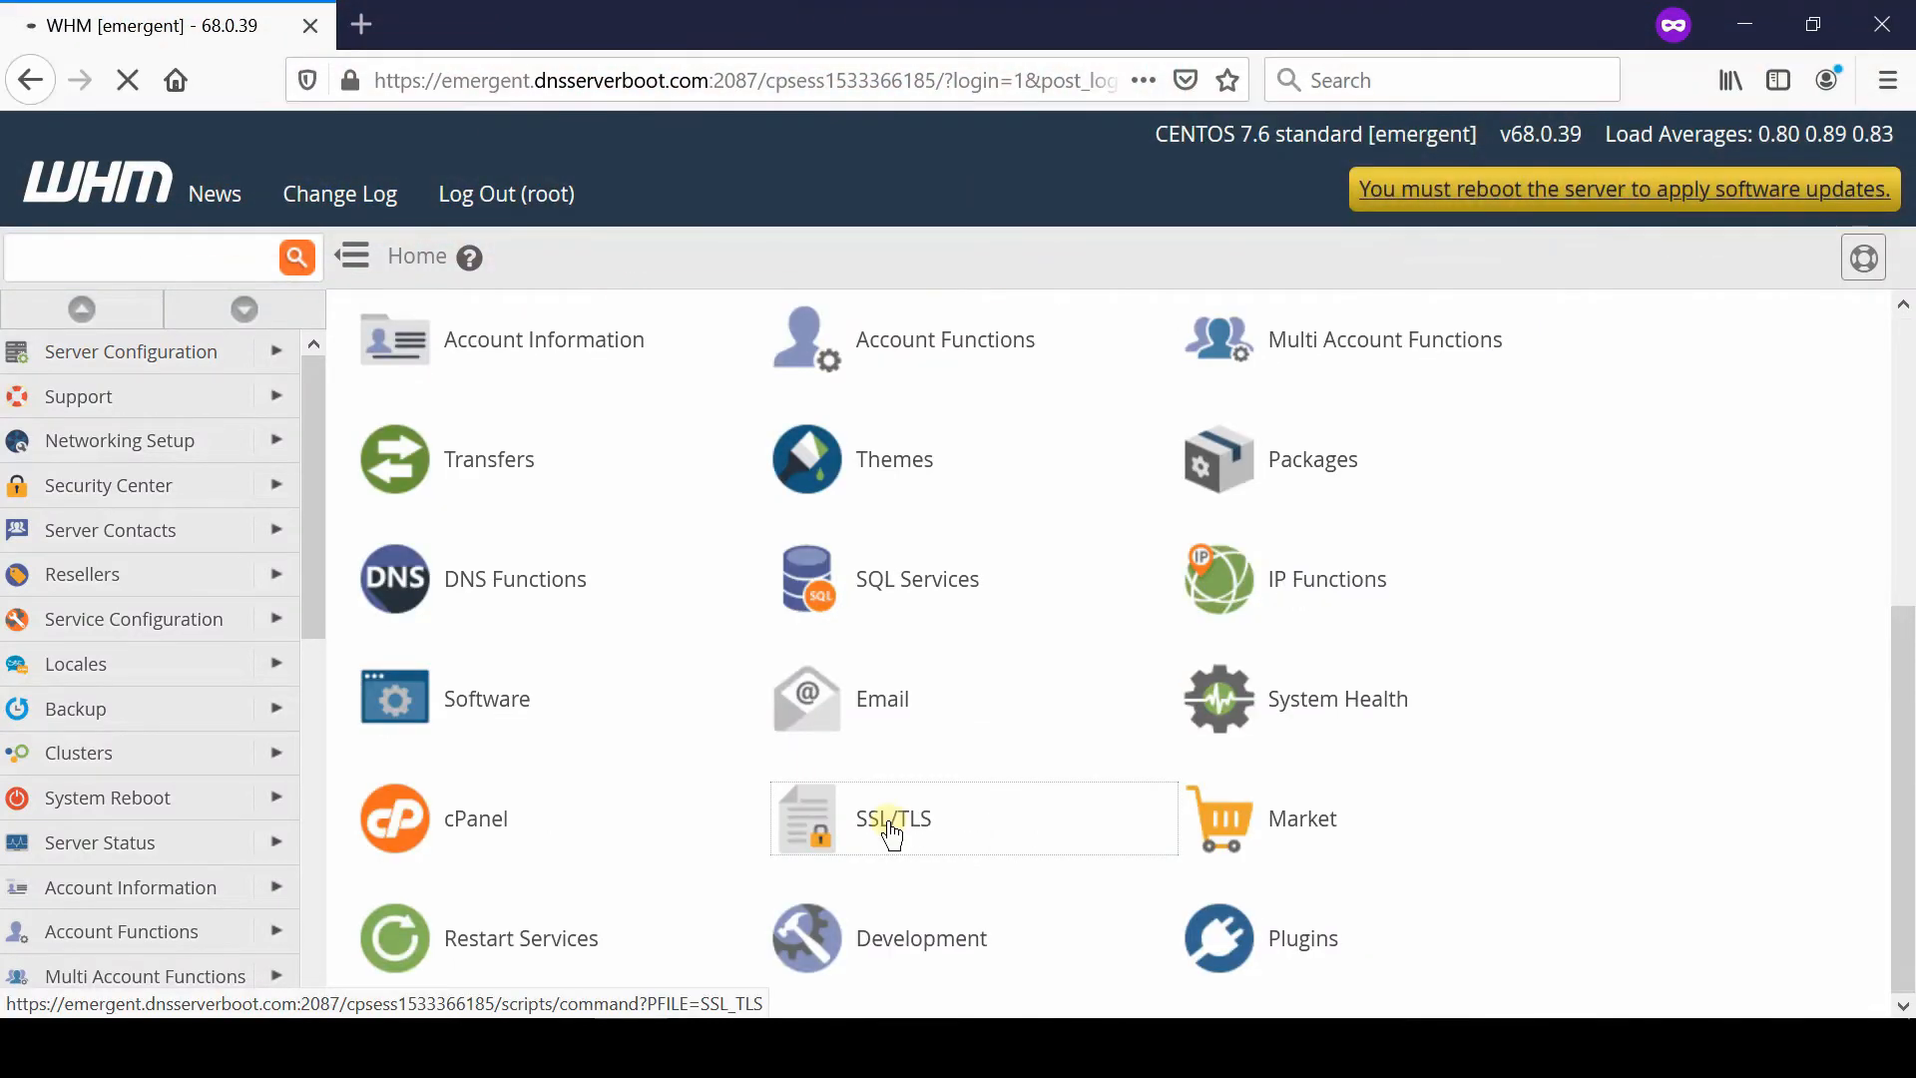
pyautogui.click(892, 818)
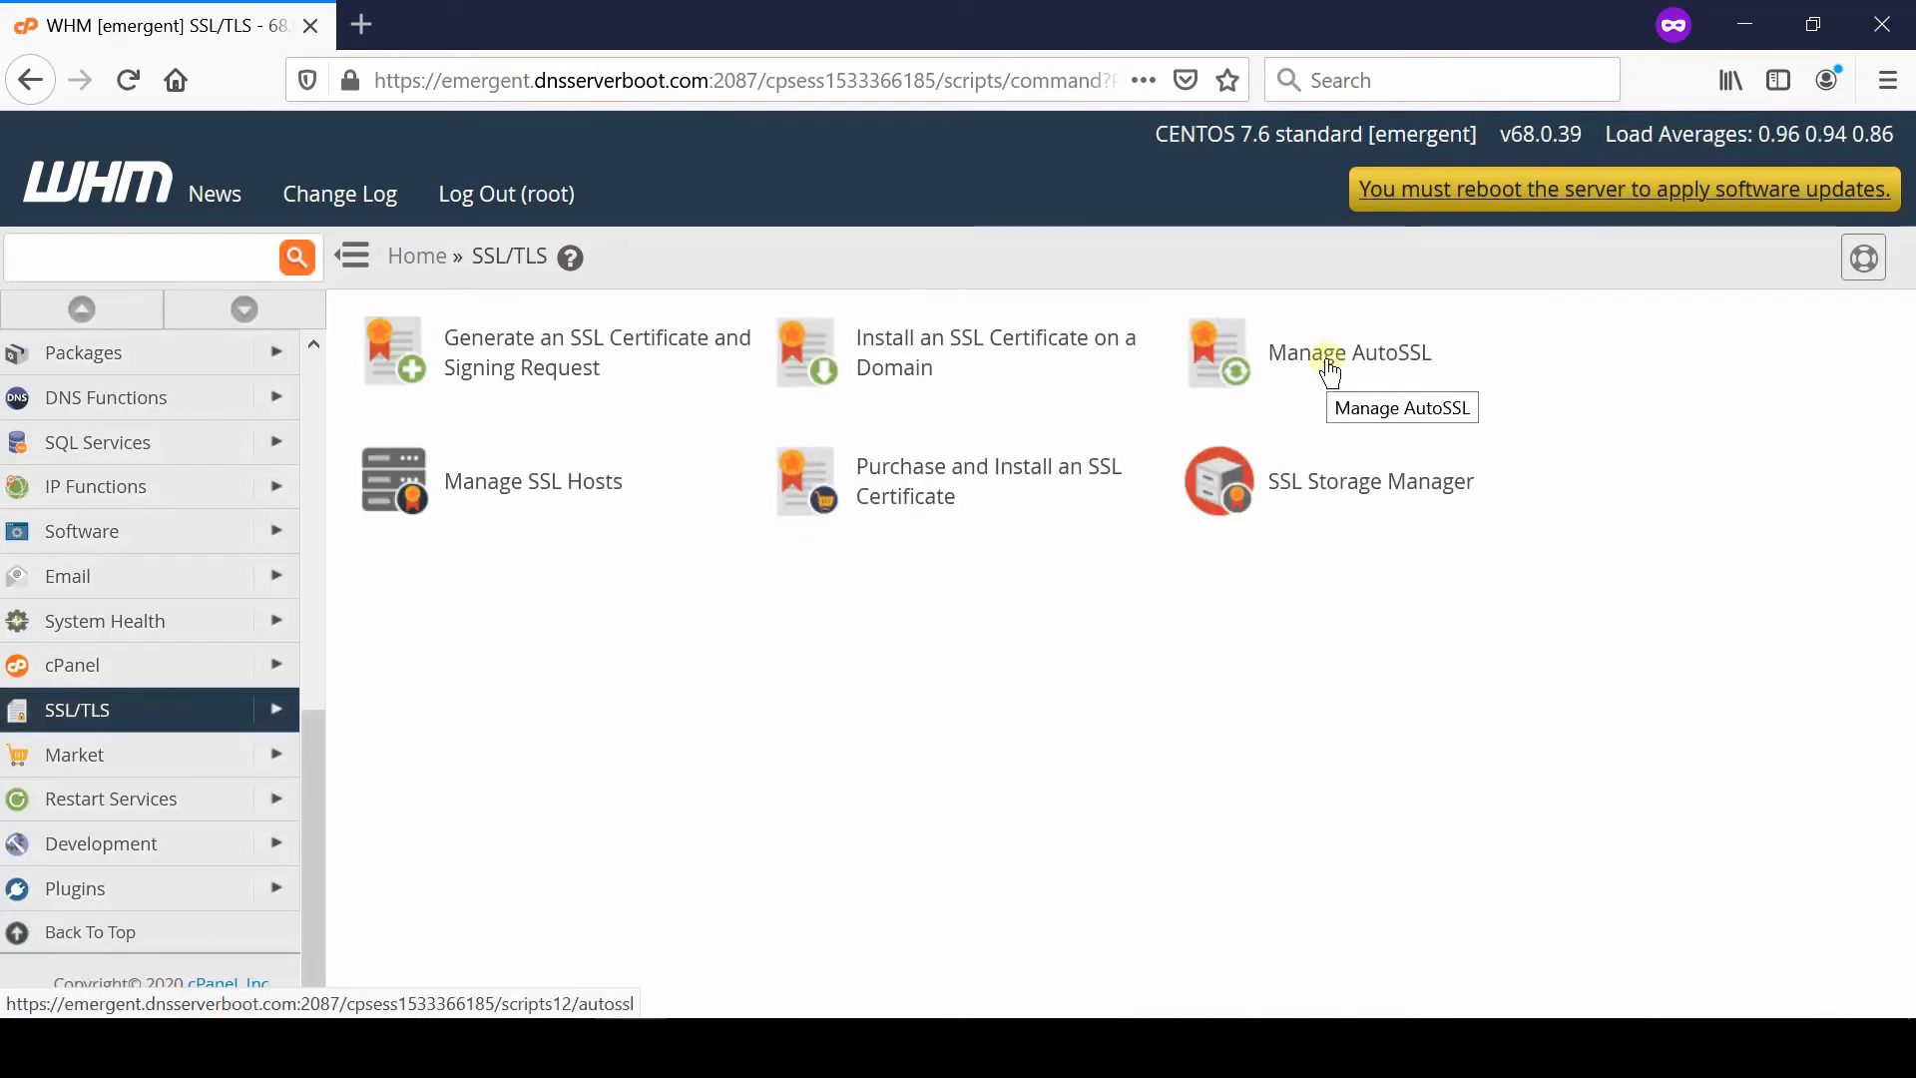
pyautogui.click(1350, 351)
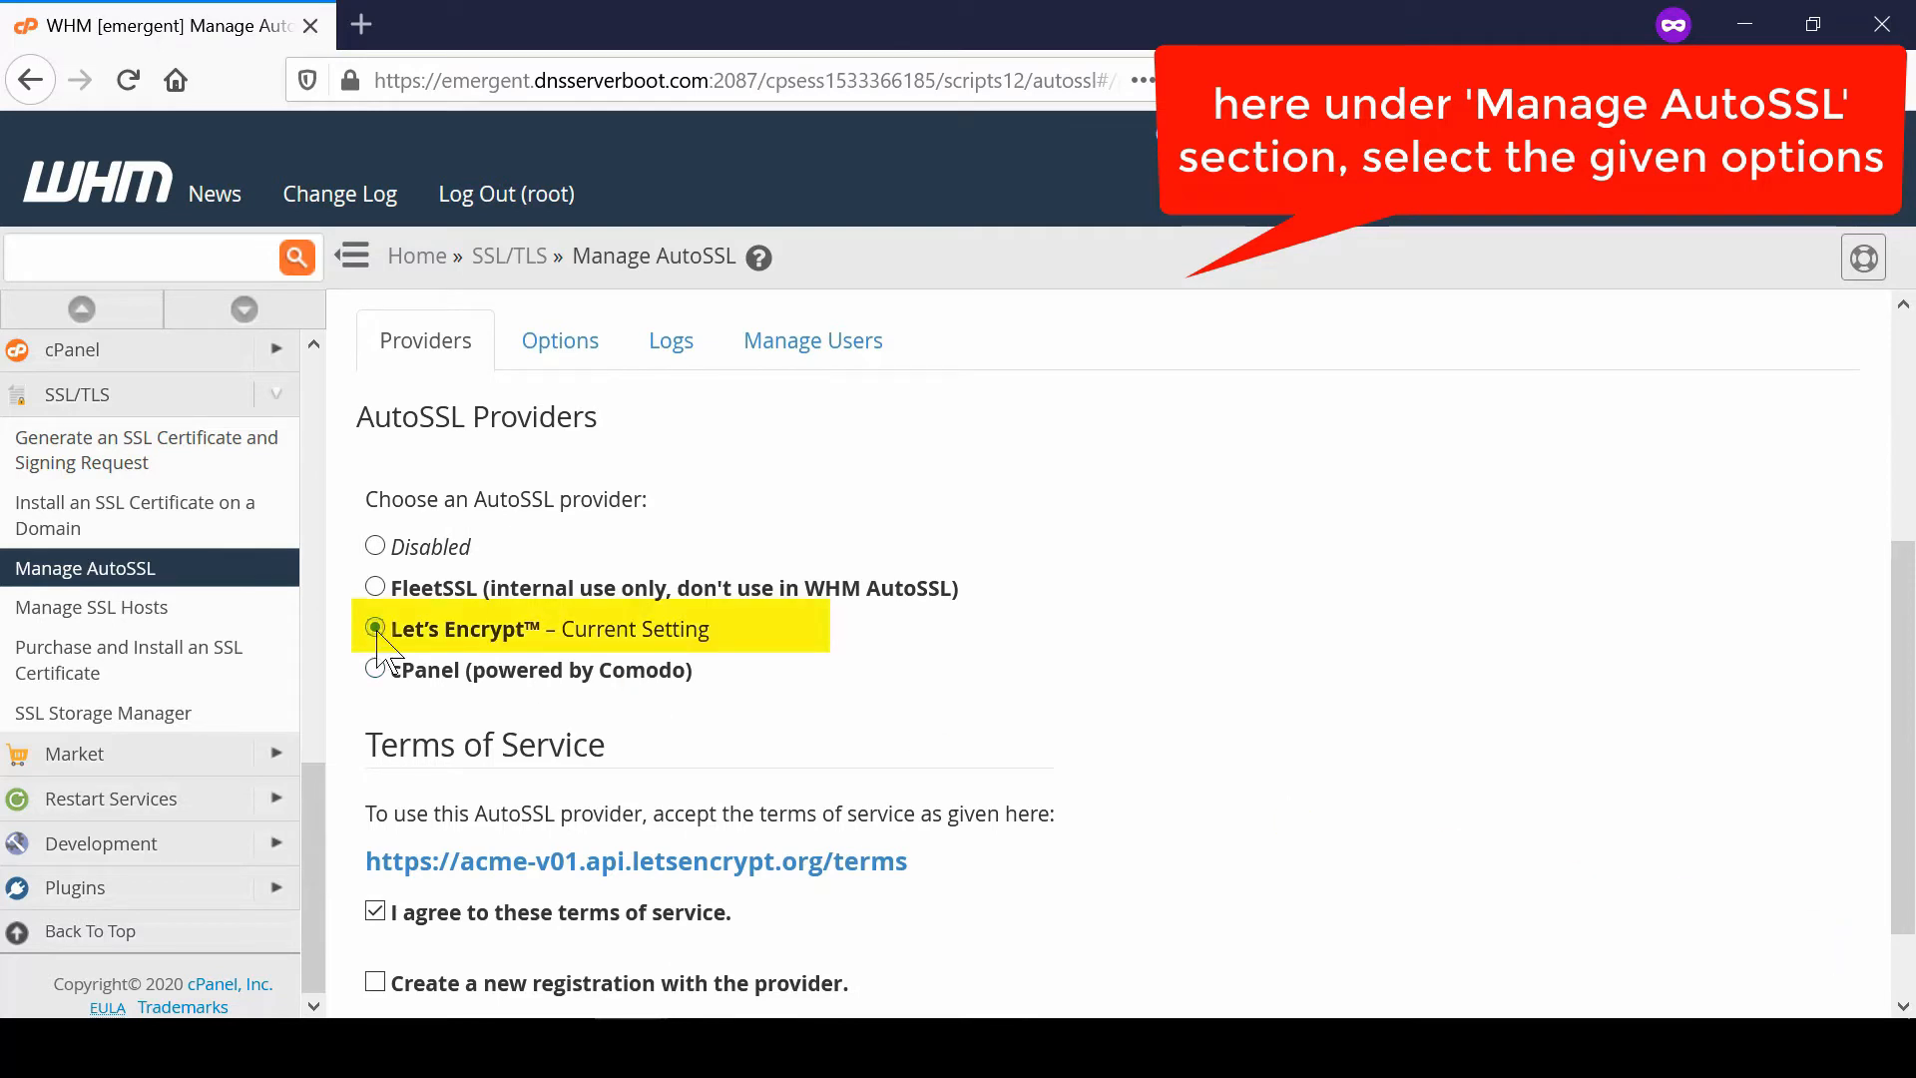
# Step: Save Let's Encrypt as the AutoSSL provider with its terms of service accepted
pyautogui.scroll(-3)
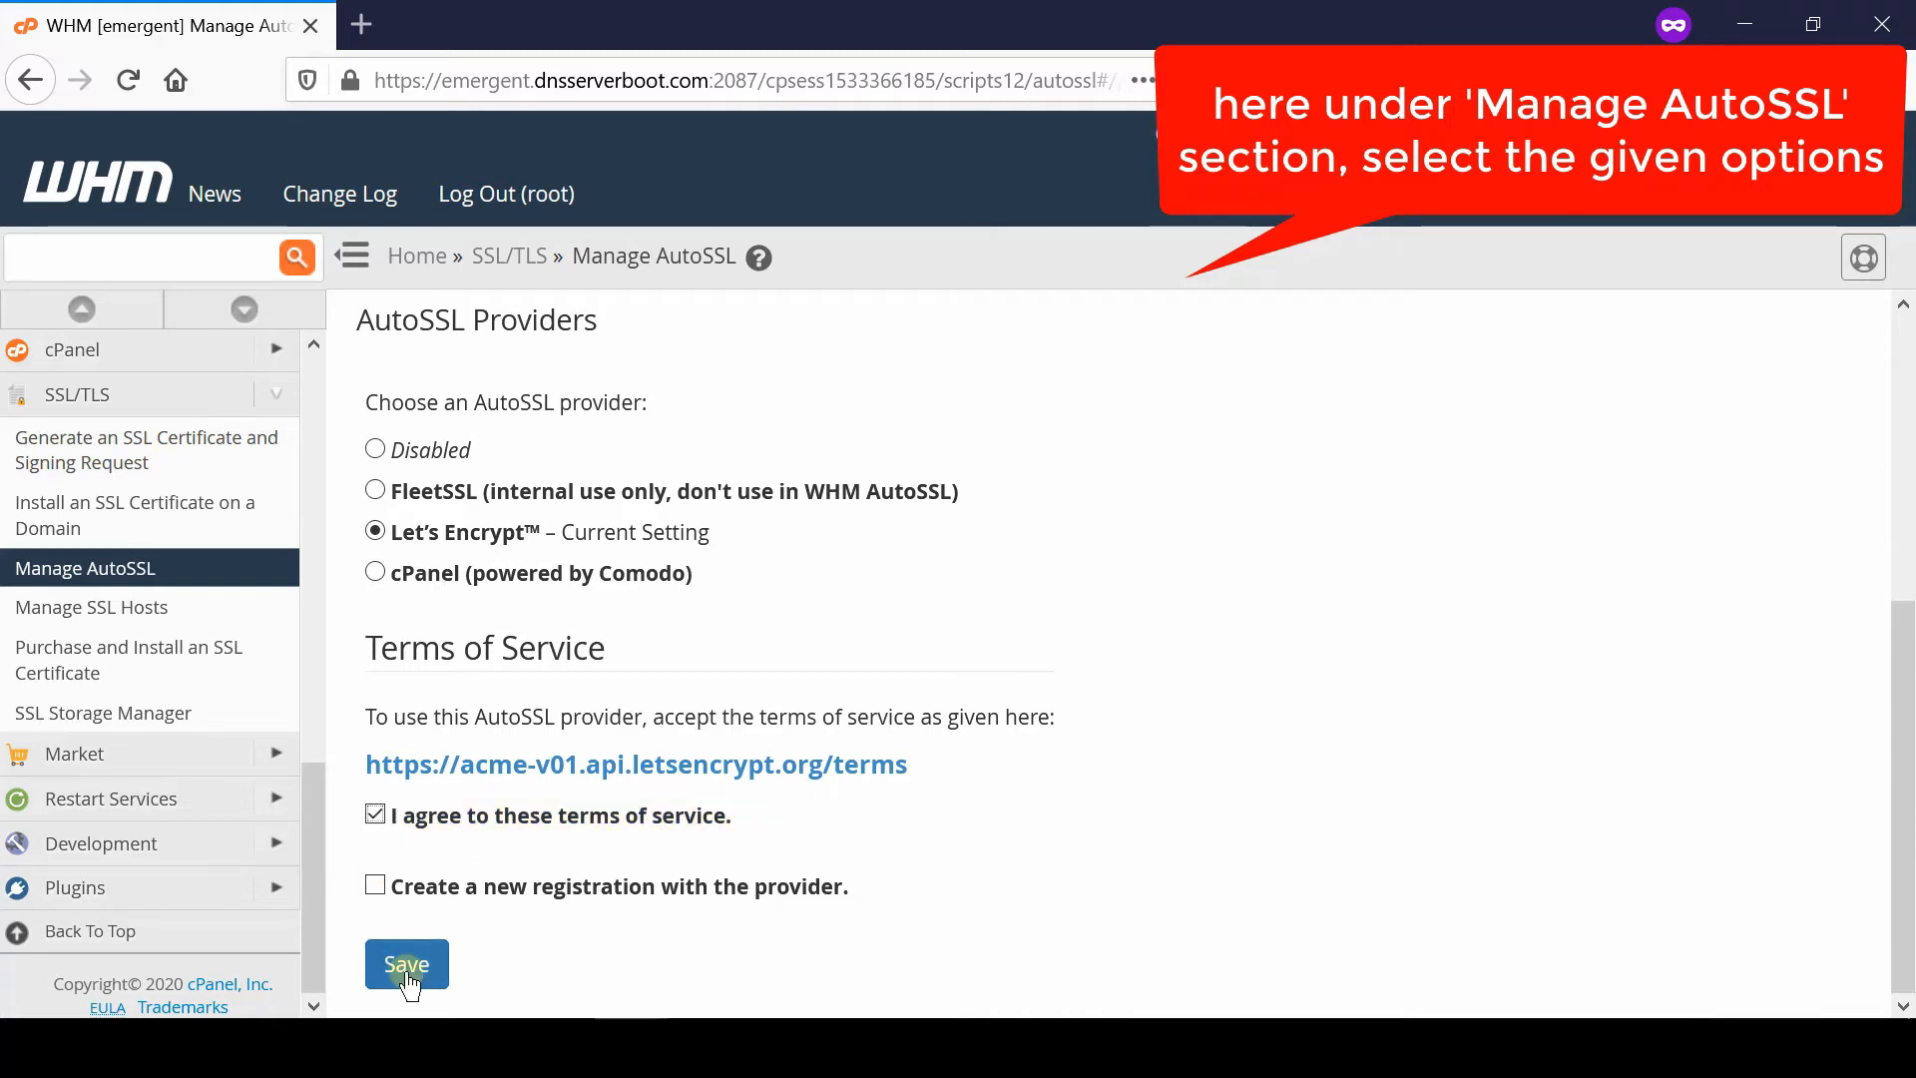
pyautogui.click(407, 964)
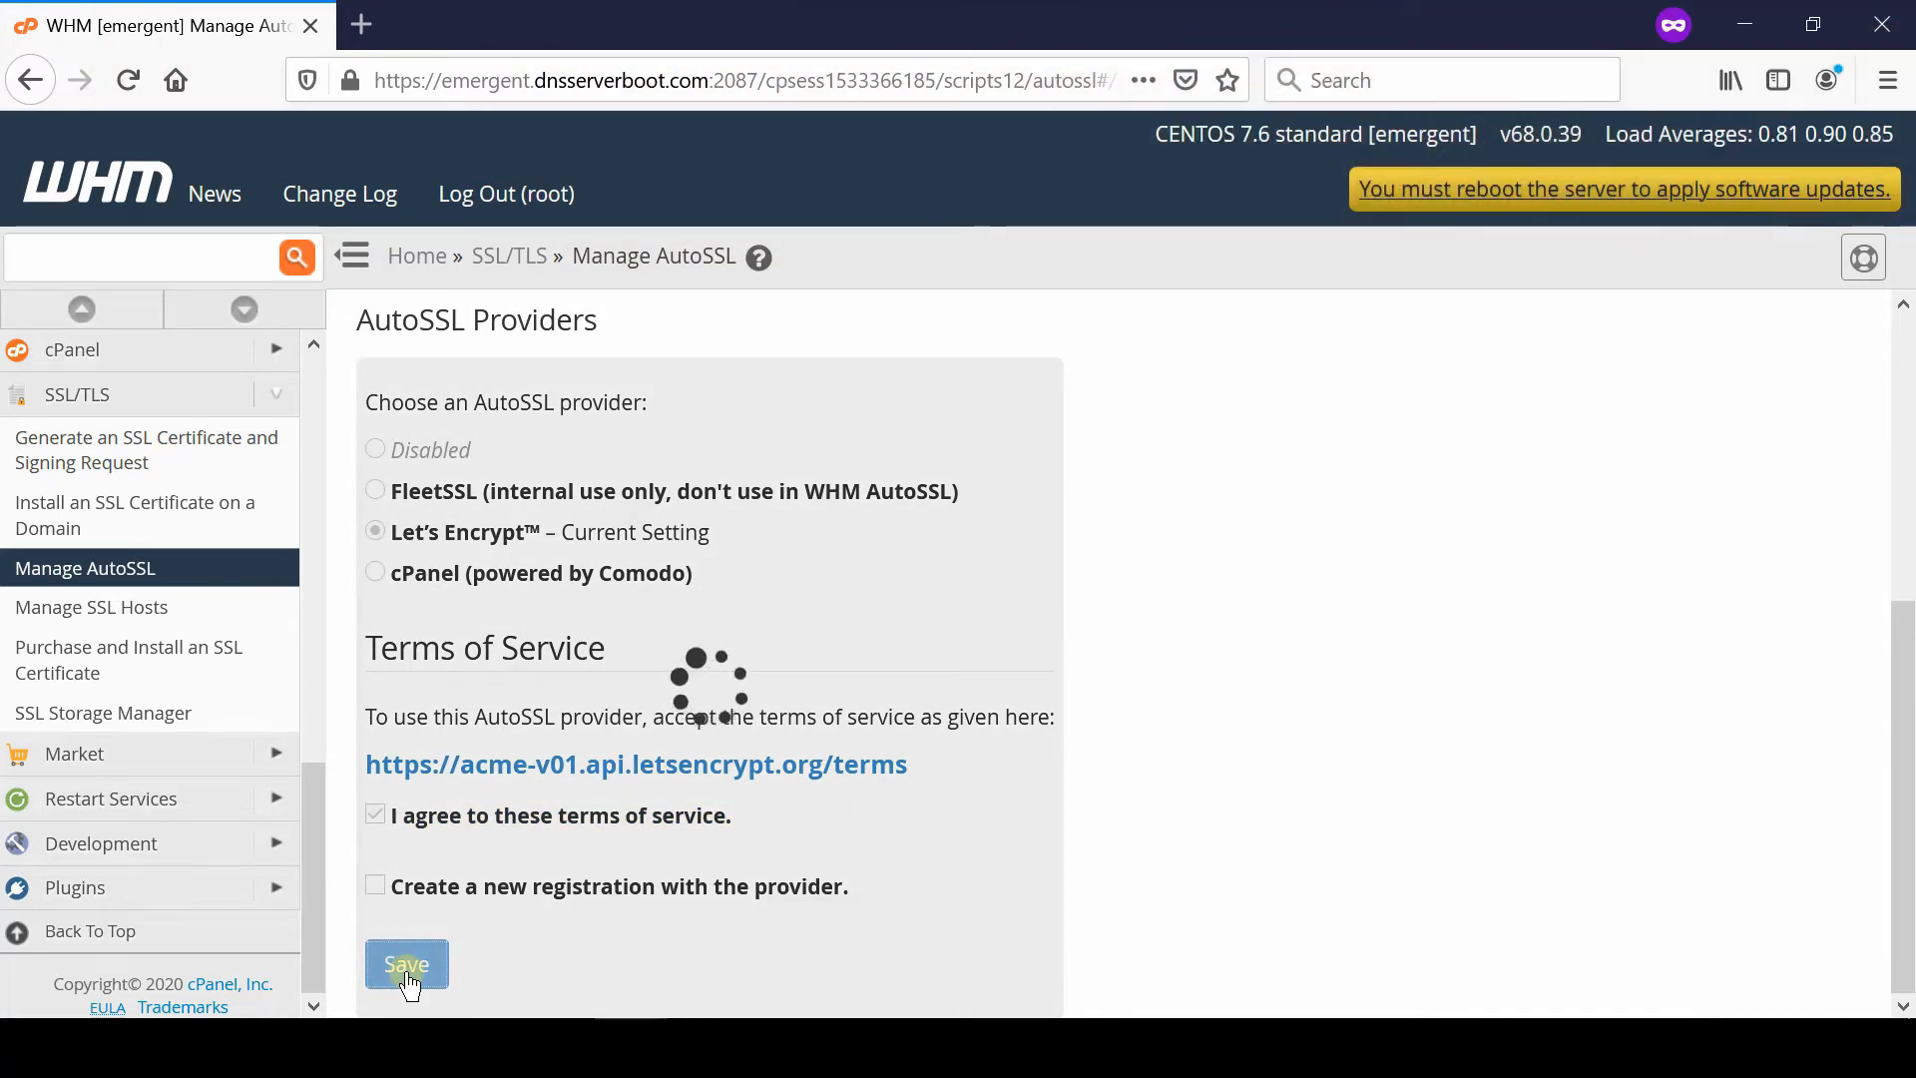
pyautogui.click(407, 964)
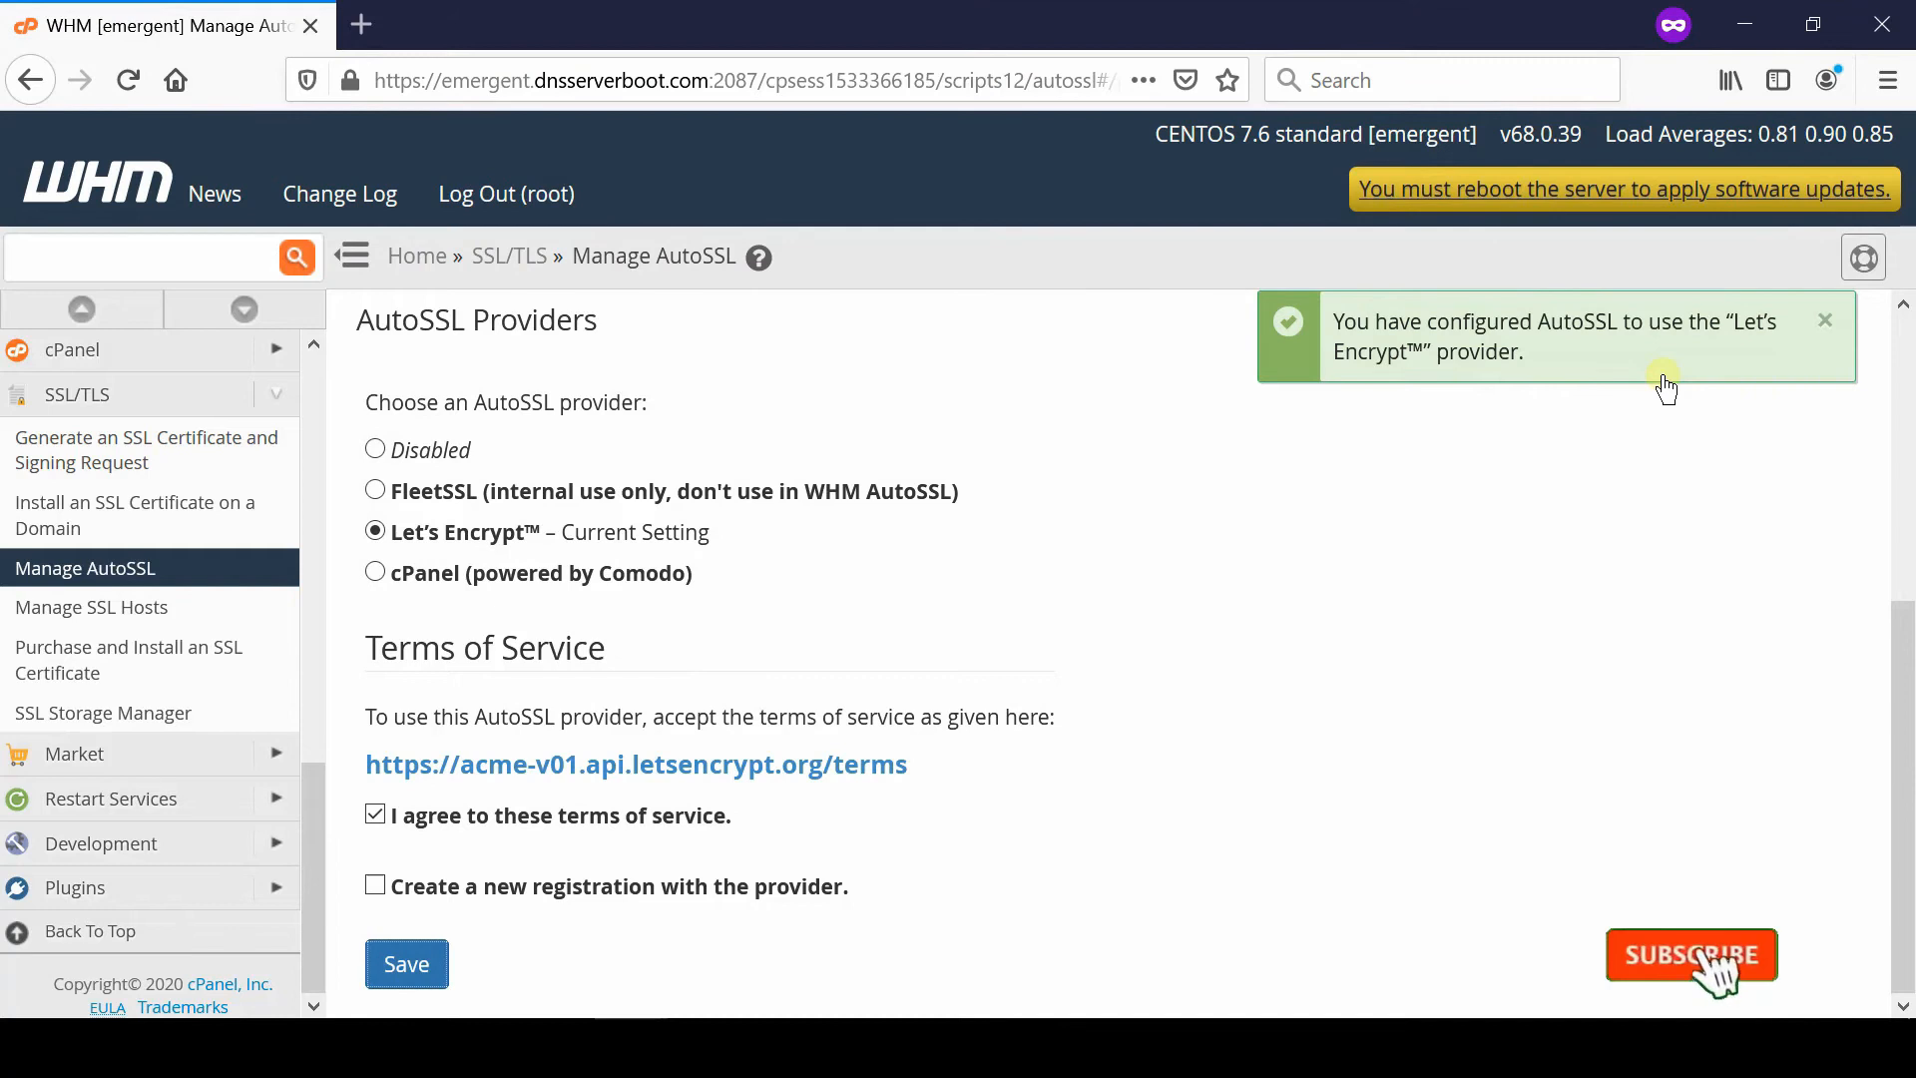
pyautogui.click(1693, 954)
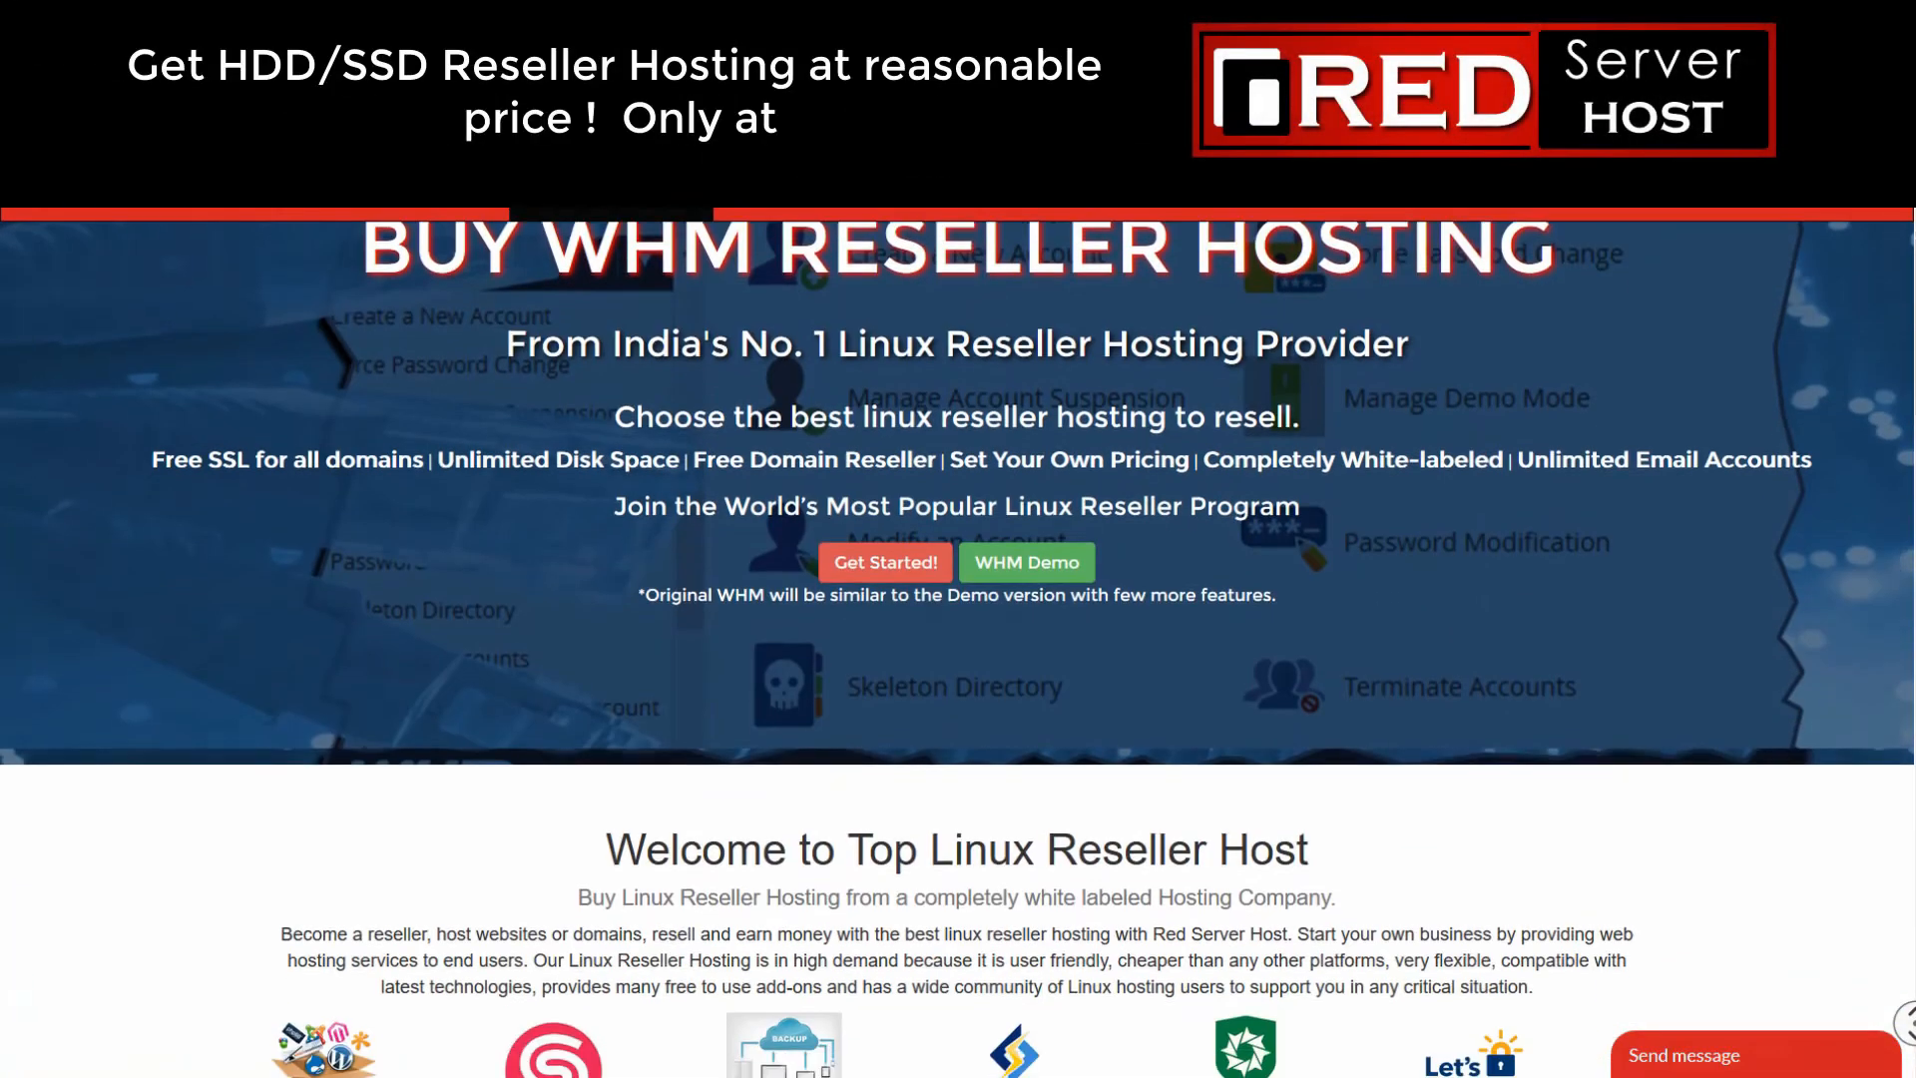
pyautogui.scroll(-3)
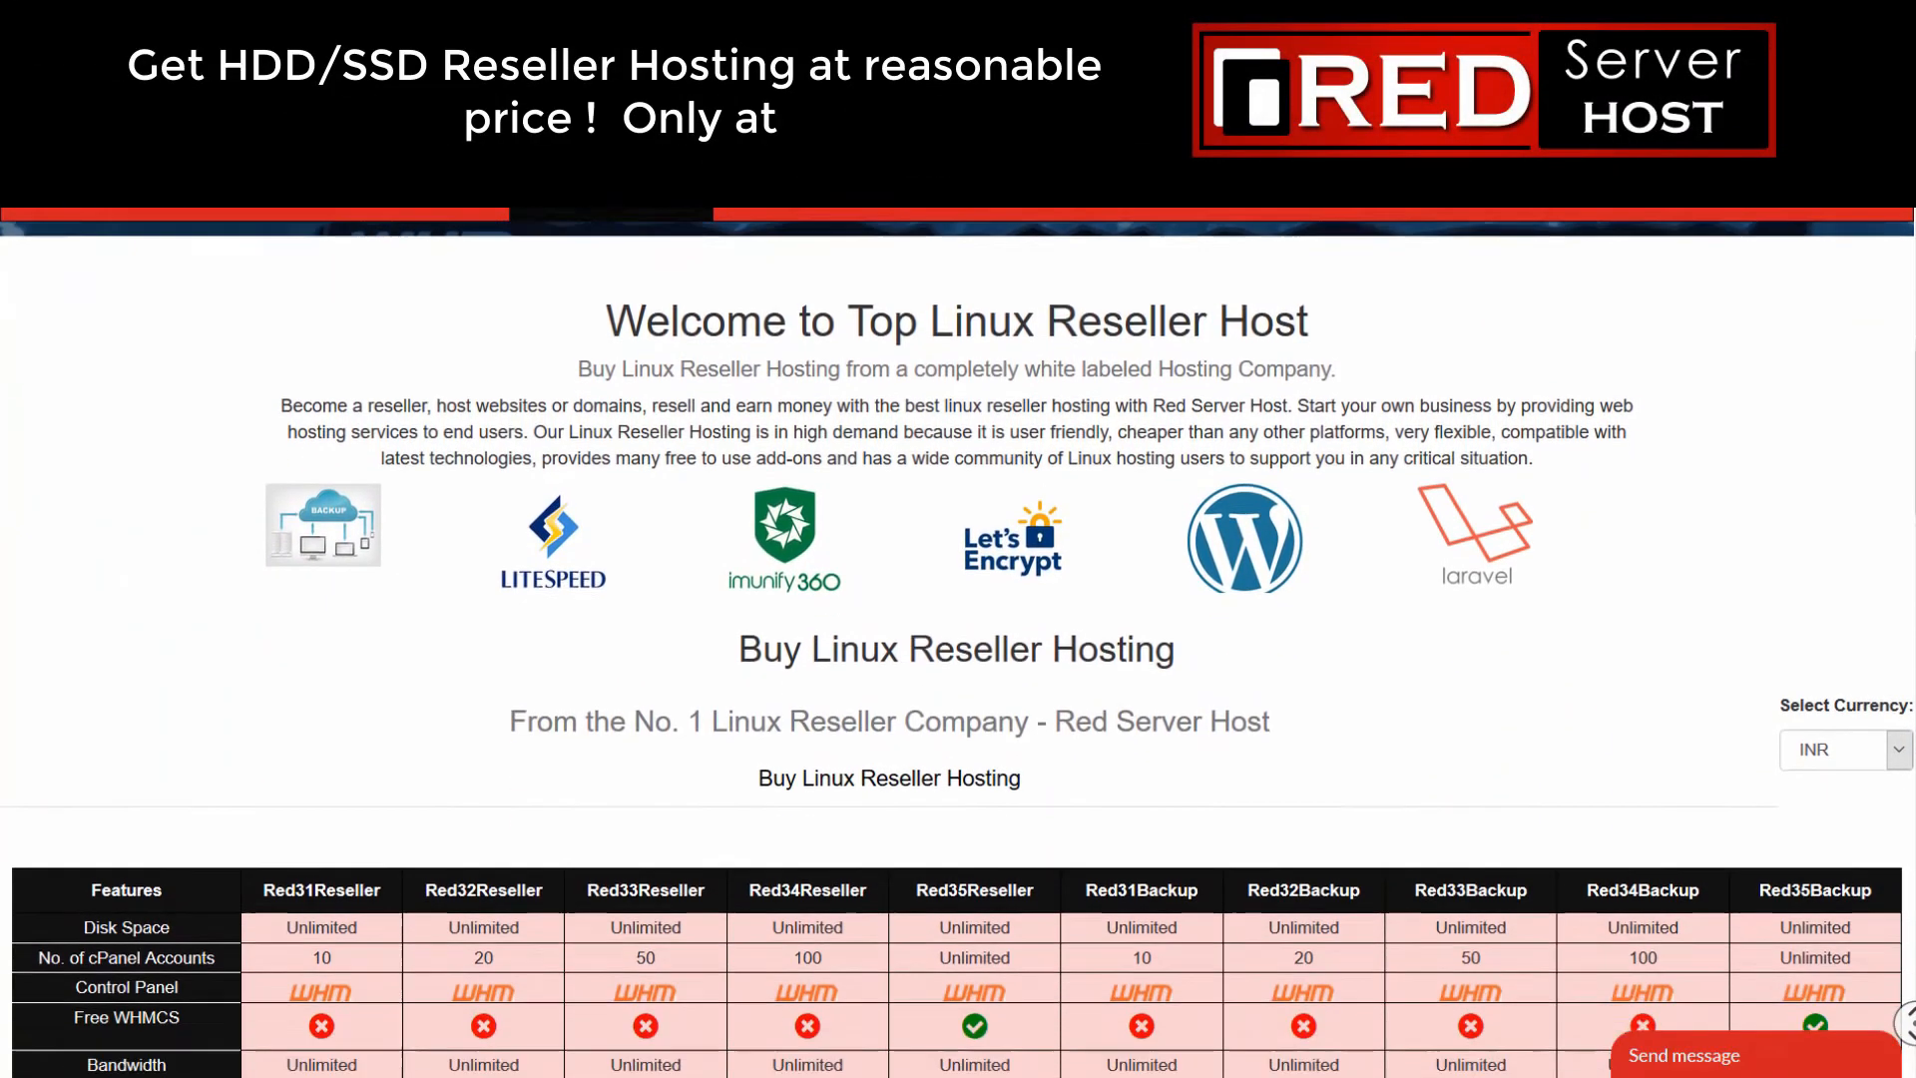
pyautogui.scroll(-3)
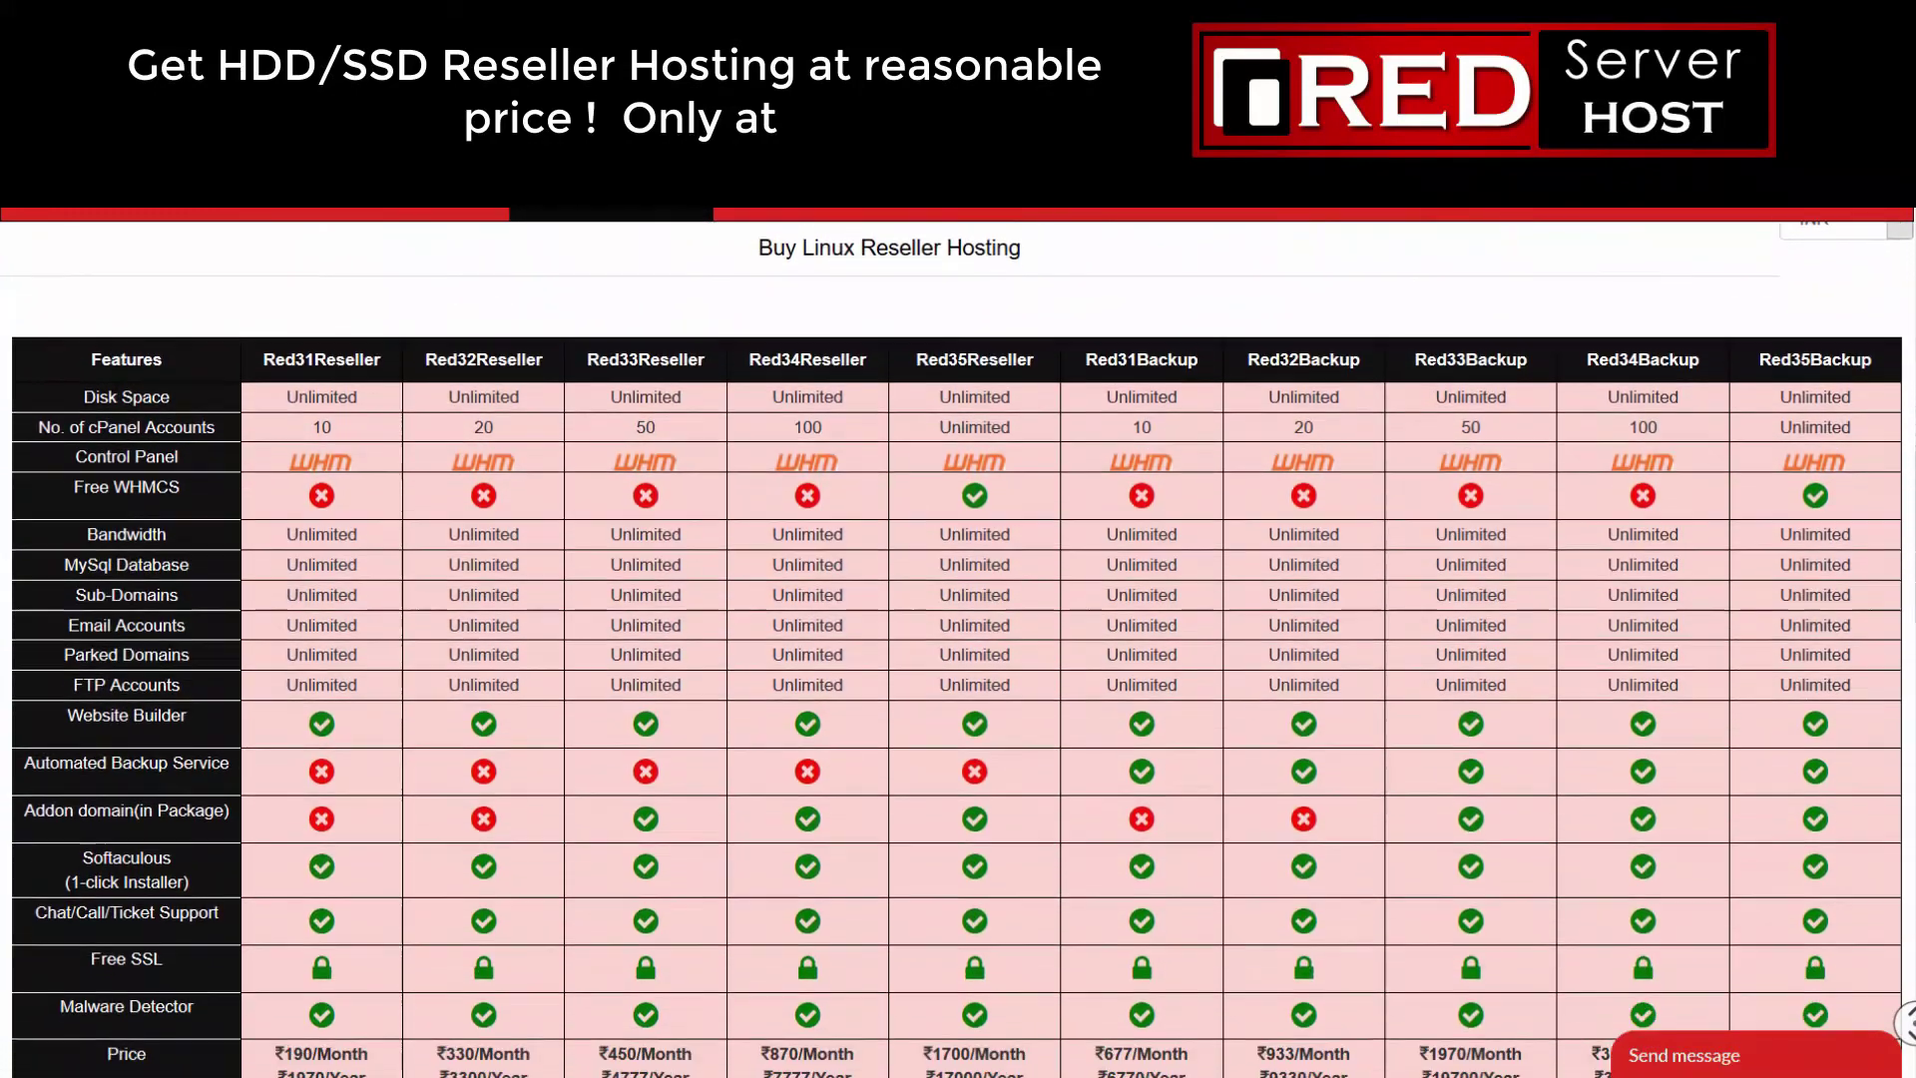